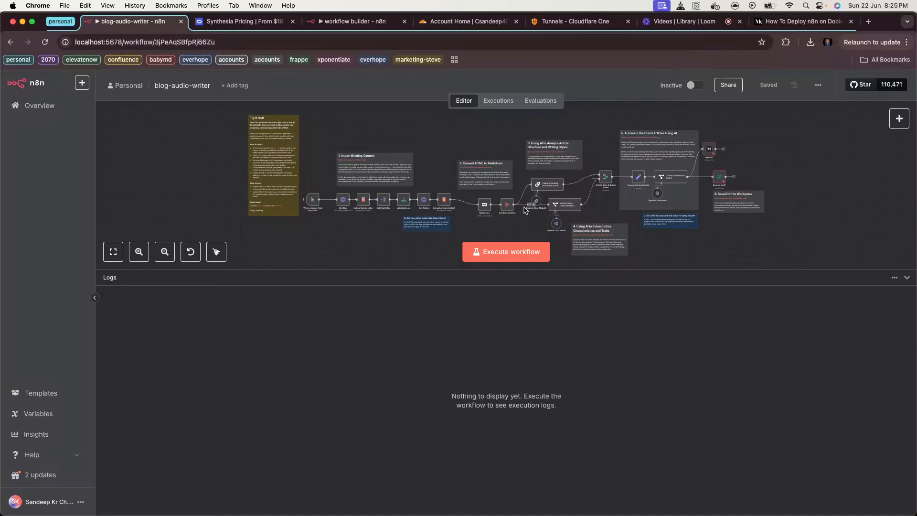
mouse_move(520, 231)
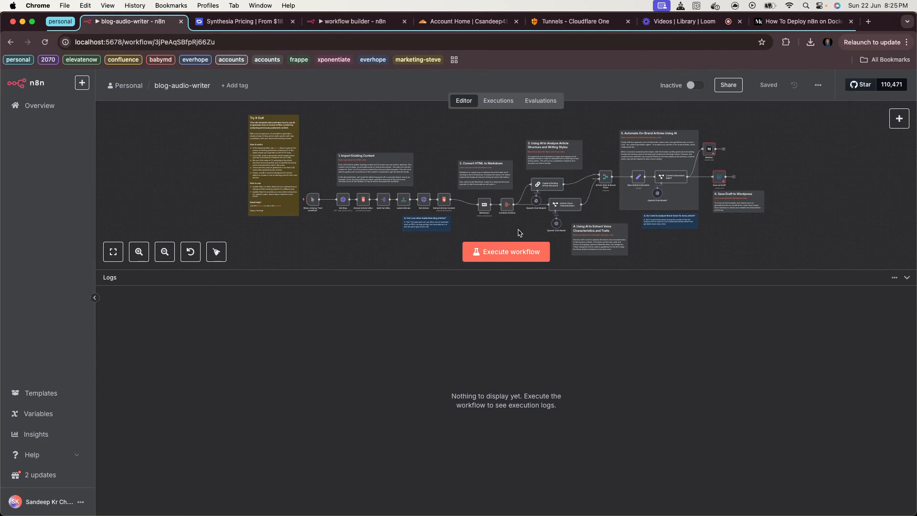
mouse_move(506, 249)
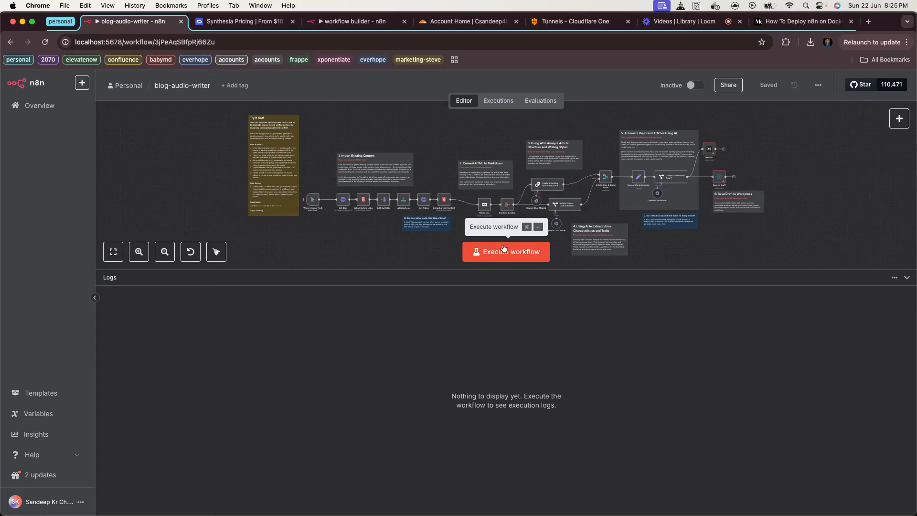
mouse_move(466, 241)
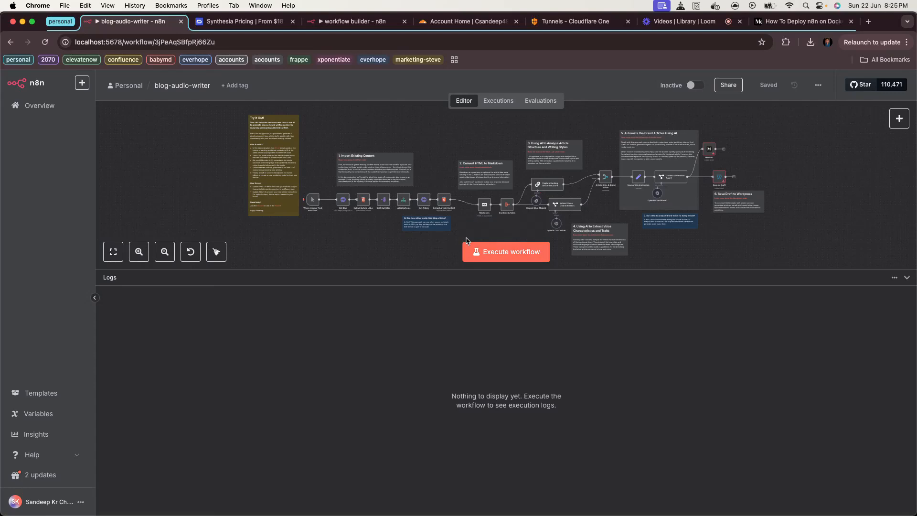
mouse_move(465, 244)
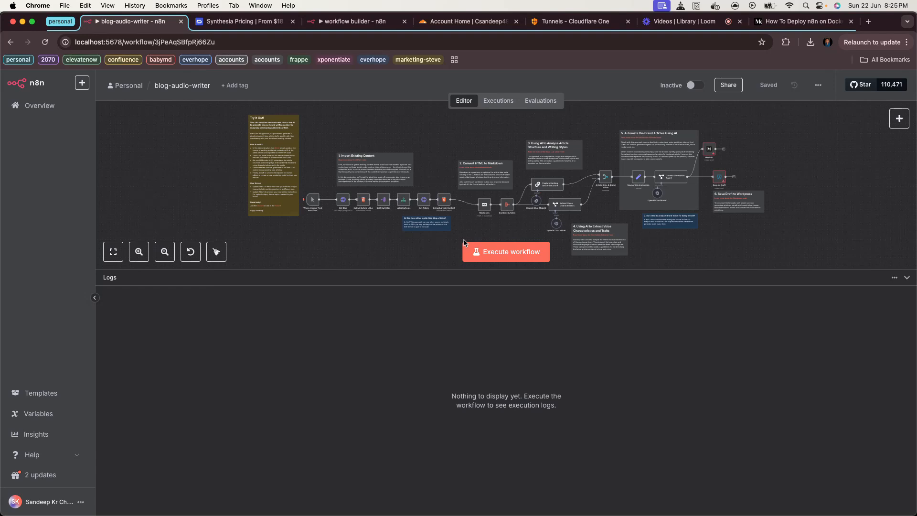
mouse_move(452, 244)
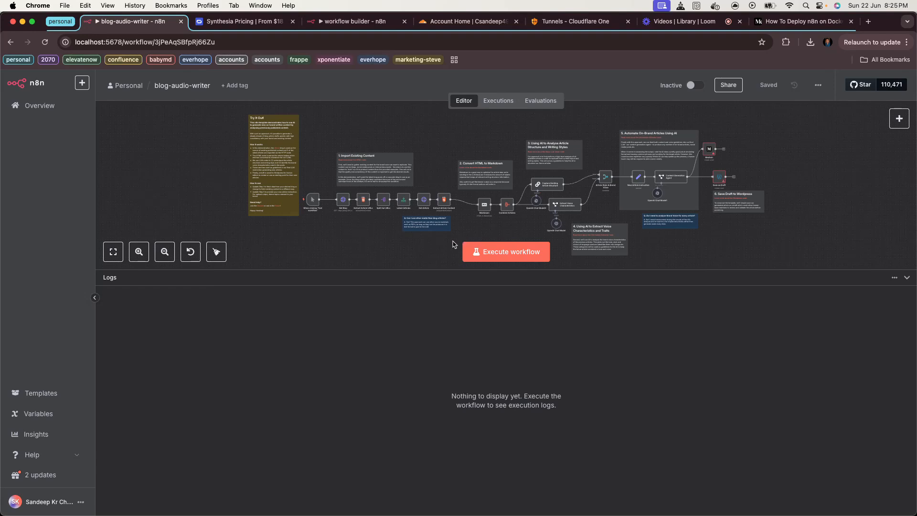
mouse_move(439, 246)
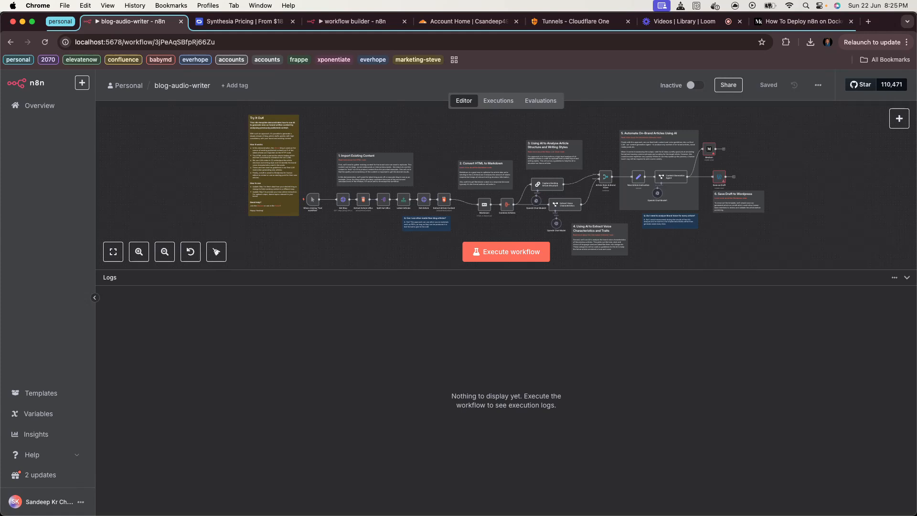
mouse_move(420, 326)
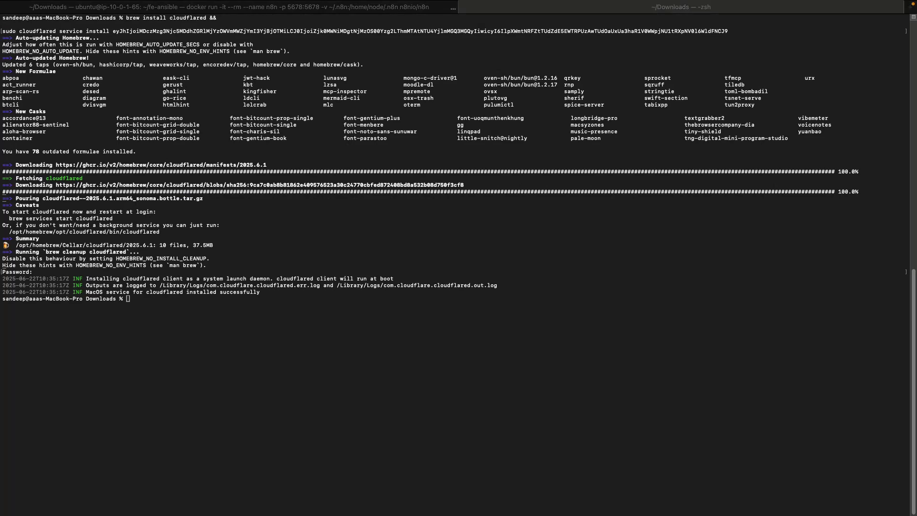
mouse_move(191, 316)
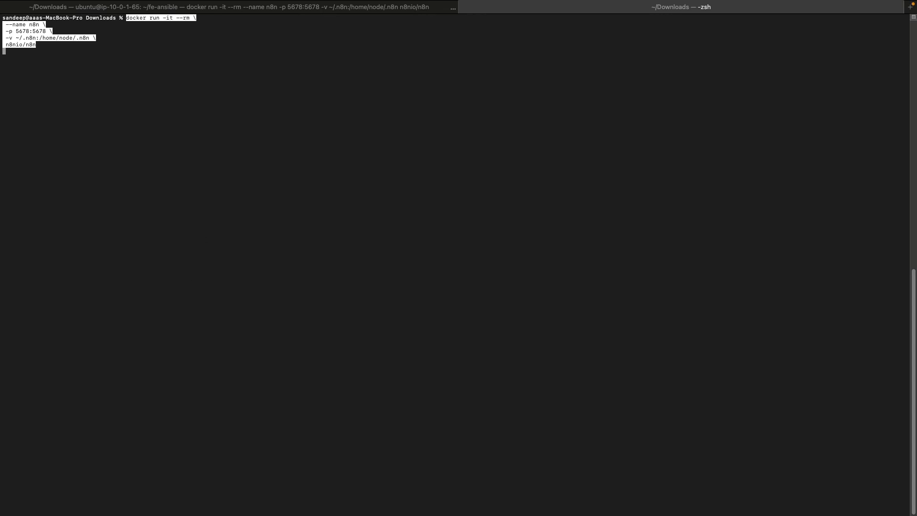
mouse_move(436, 110)
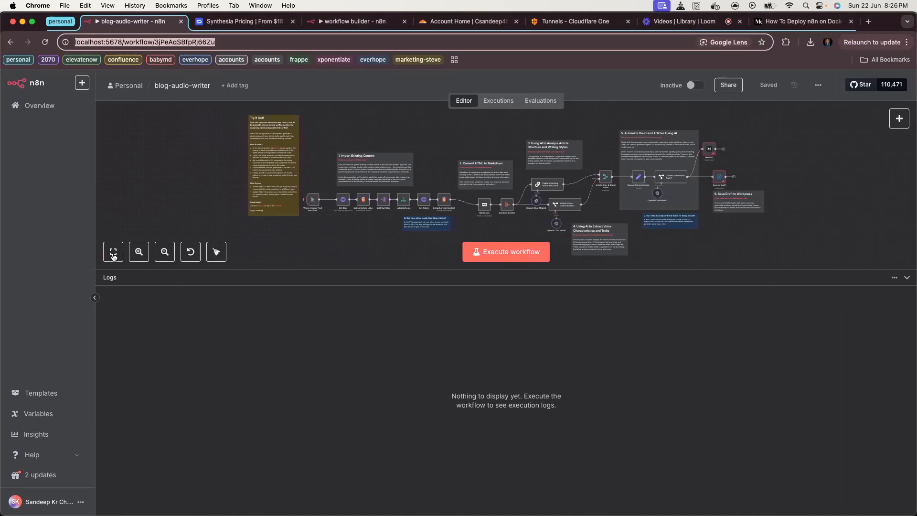
Step: Bring up the Medium article's 'Deploying n8n Locally via Docker' section showing the docker run command
left_click(803, 21)
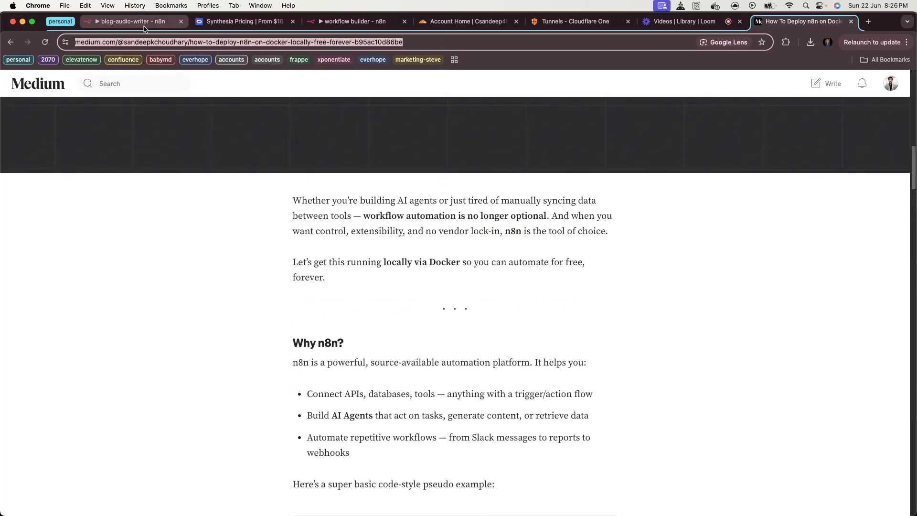
scroll("down", 3)
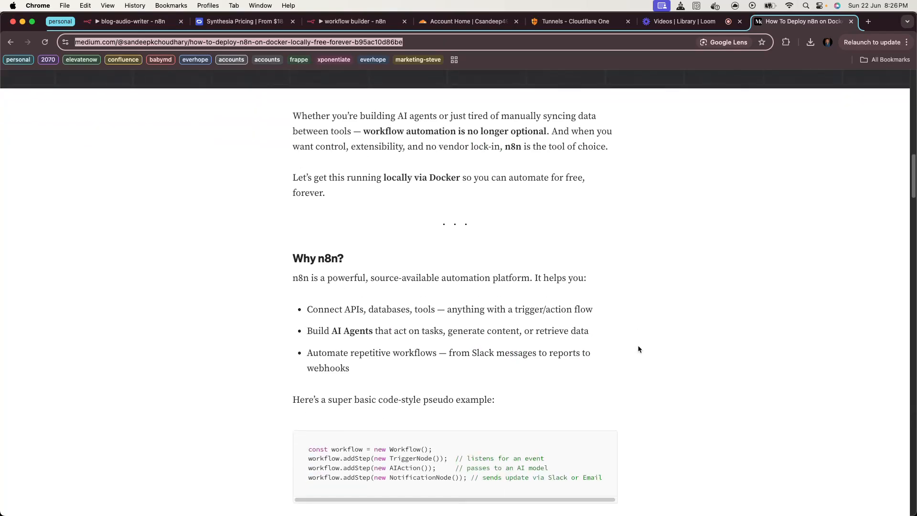
scroll("down", 3)
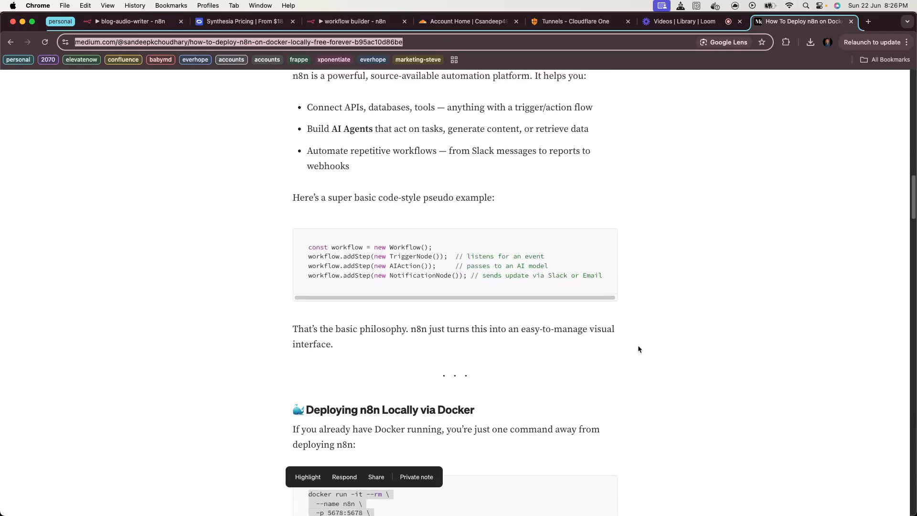
scroll("down", 3)
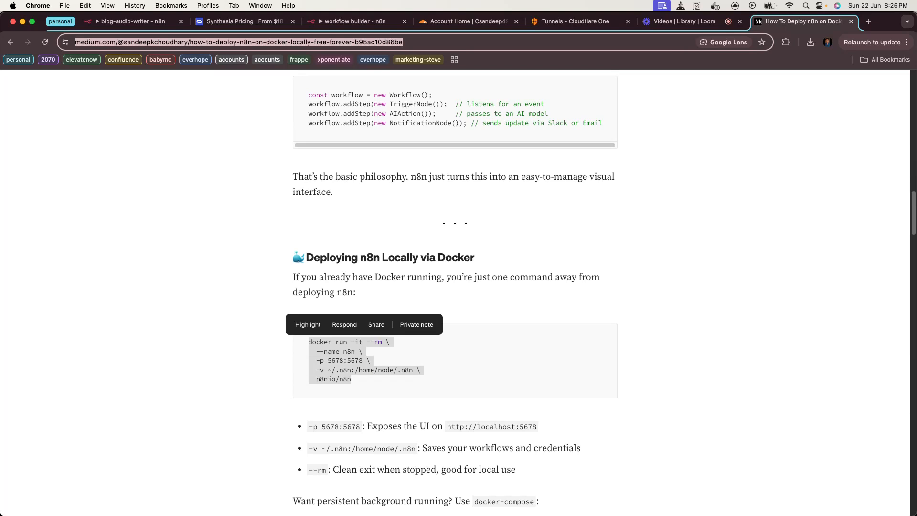
Step: Navigate from the Cloudflare dashboard to Zero Trust > Networks > Tunnels, listing the healthy n8n_local tunnel
left_click(468, 21)
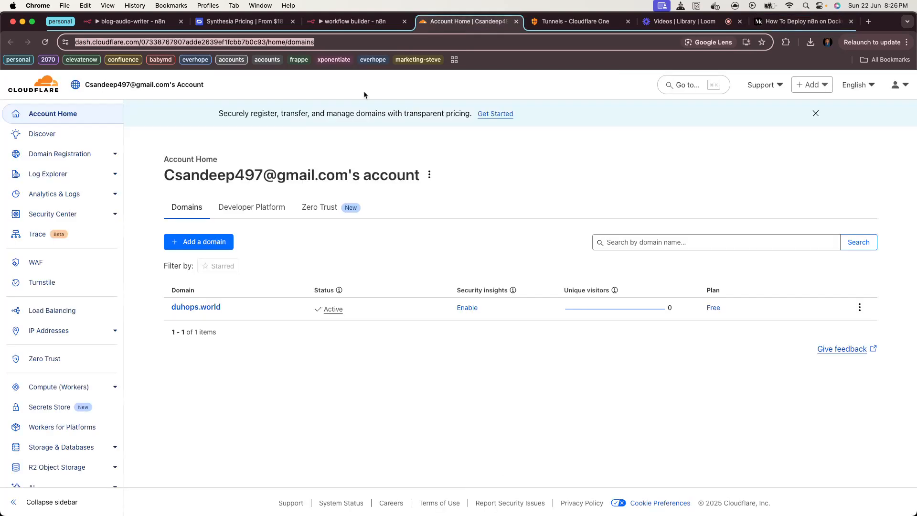
mouse_move(54, 244)
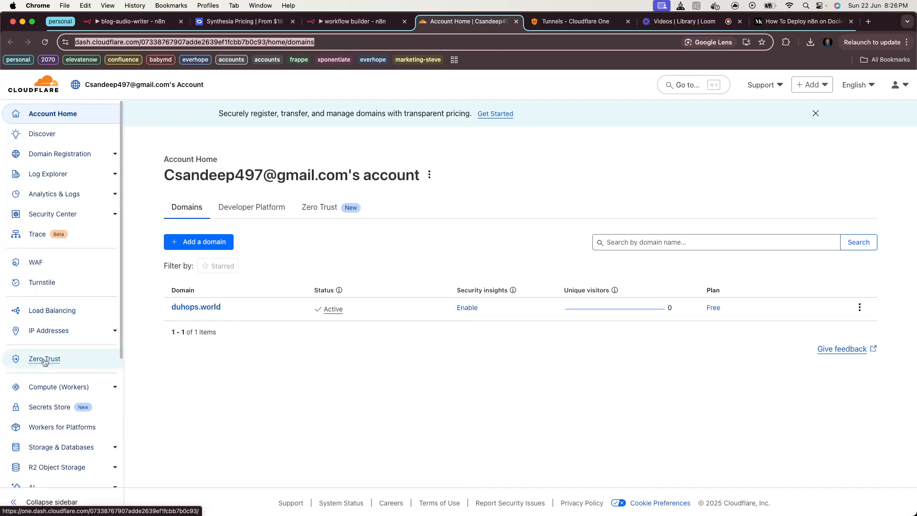
left_click(44, 358)
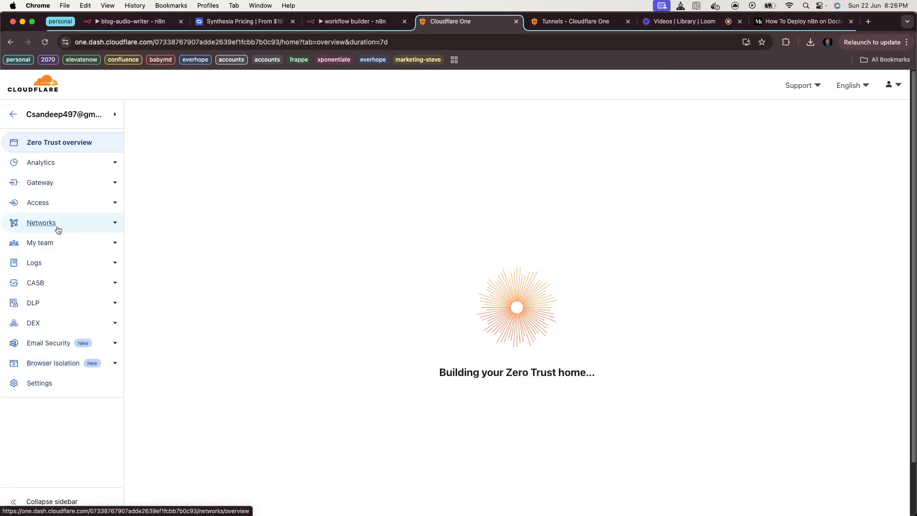
left_click(42, 252)
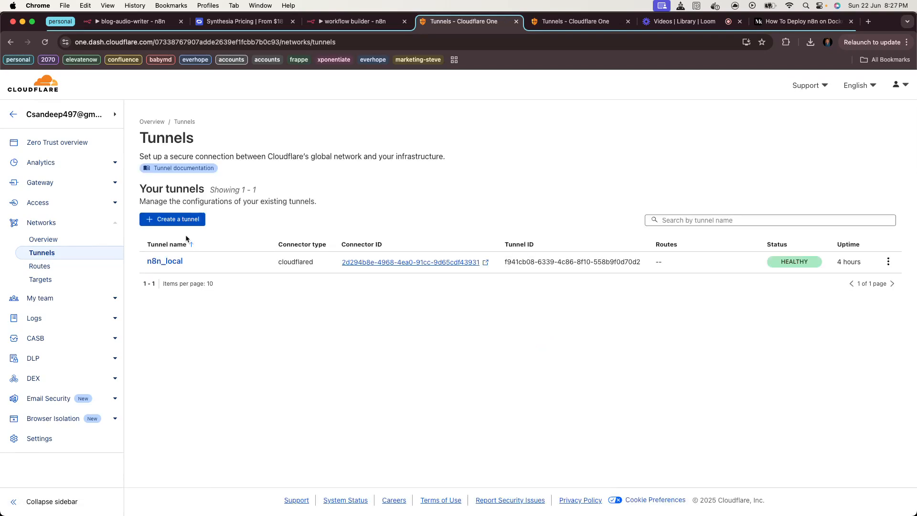
mouse_move(382, 273)
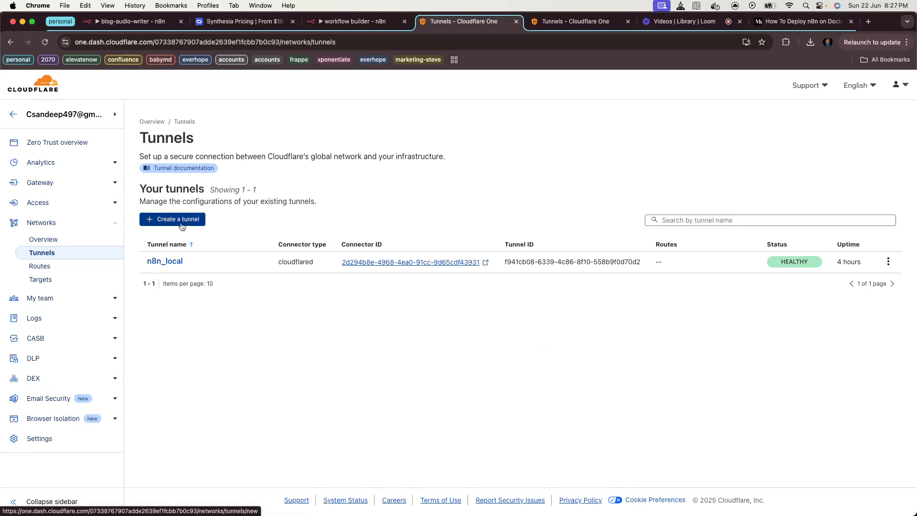
mouse_move(211, 227)
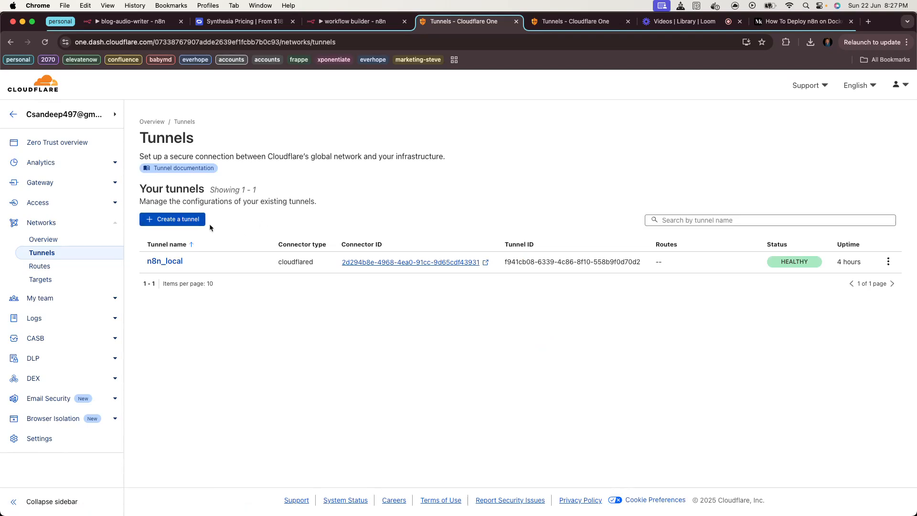
Step: Create a new Cloudflared tunnel named n8n_test and save it
left_click(171, 220)
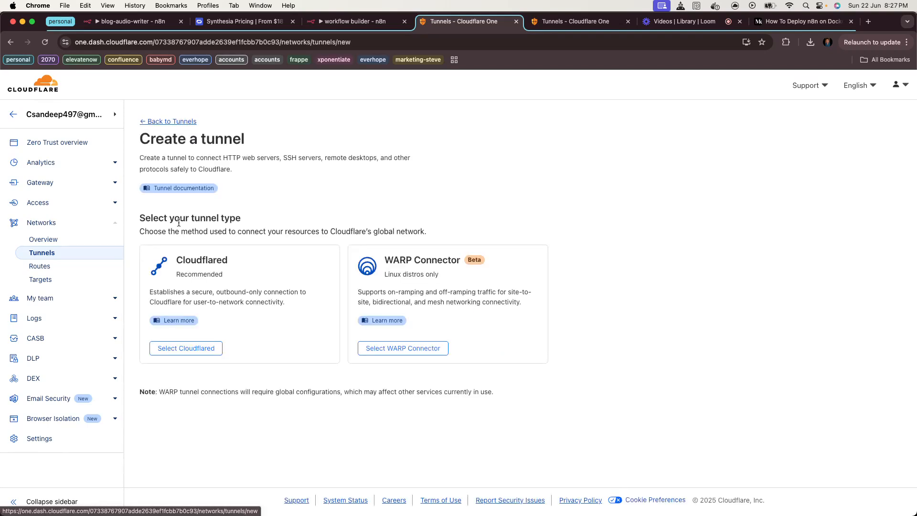
left_click(185, 348)
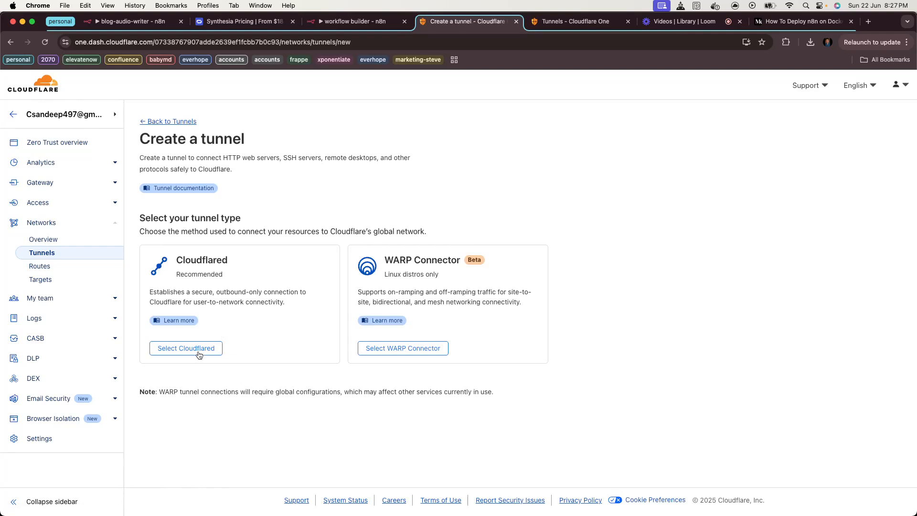
left_click(185, 347)
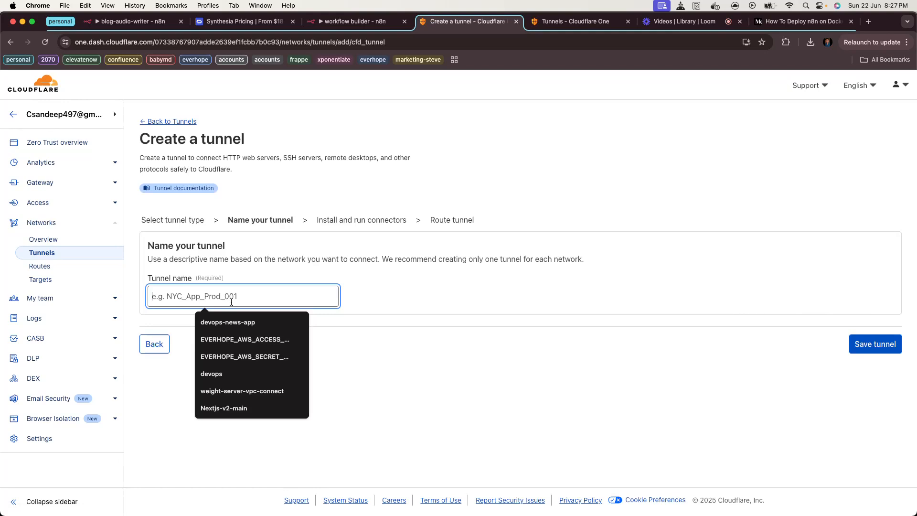
type("n8n_")
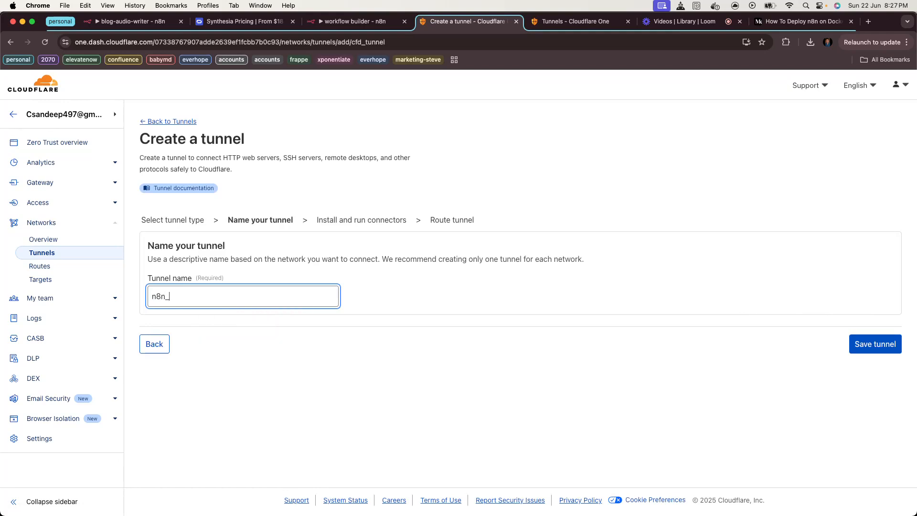
type("test")
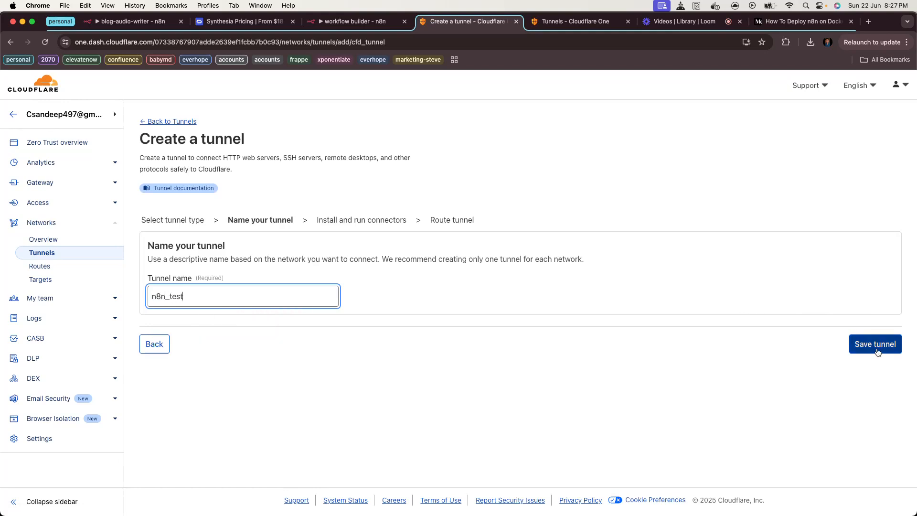
left_click(875, 344)
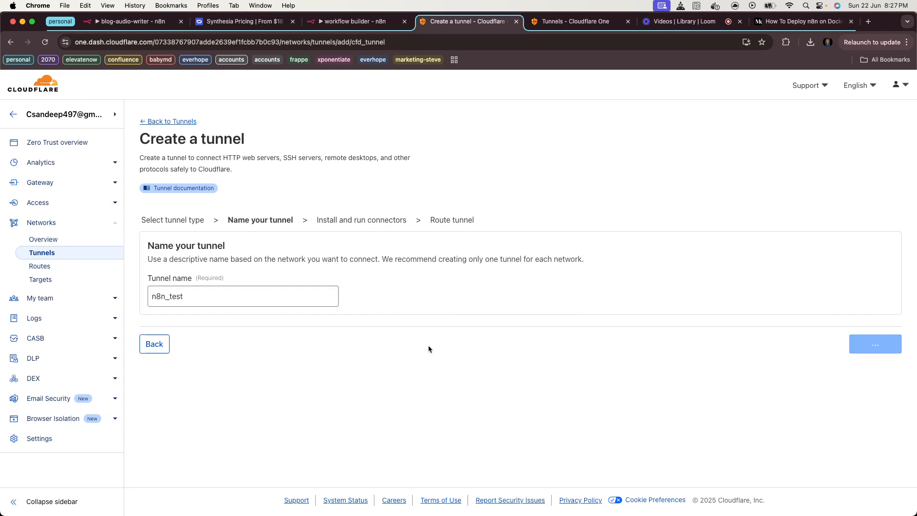
left_click(875, 344)
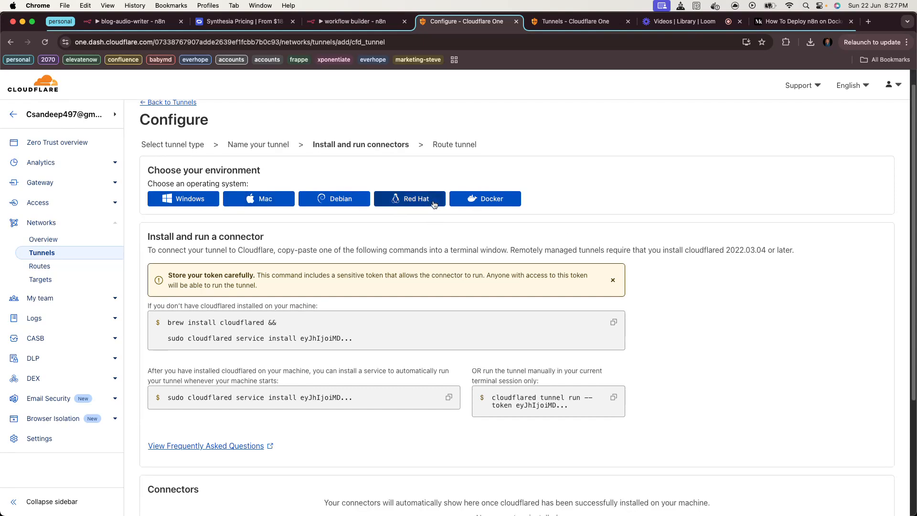
Step: Choose Mac as the connector environment and continue to the traffic-routing step
left_click(258, 199)
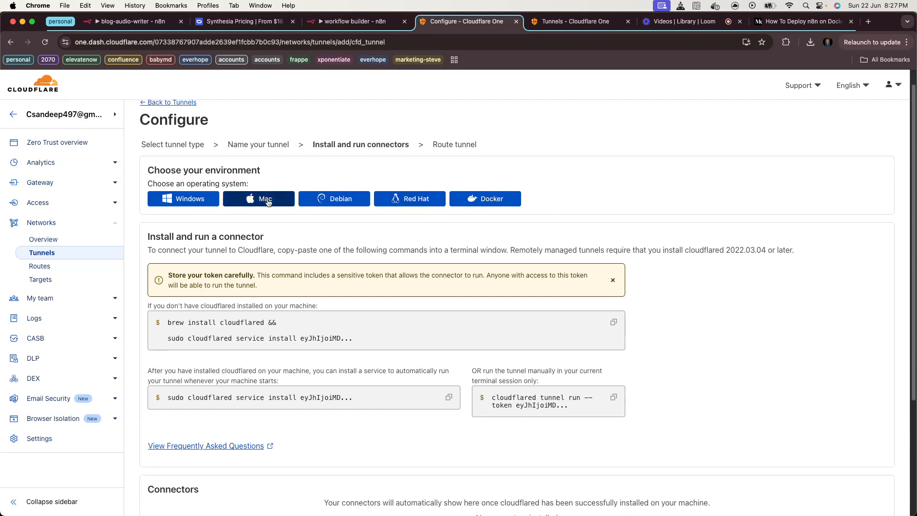
left_click(613, 323)
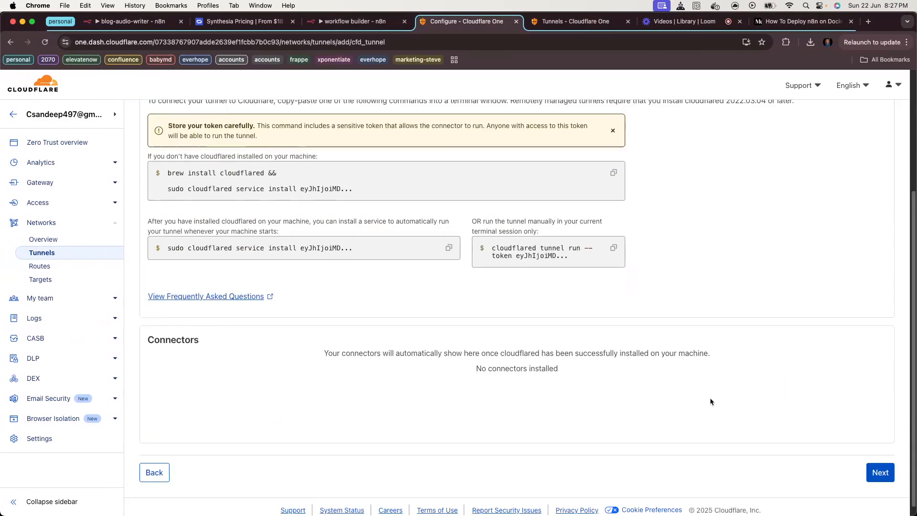
left_click(881, 472)
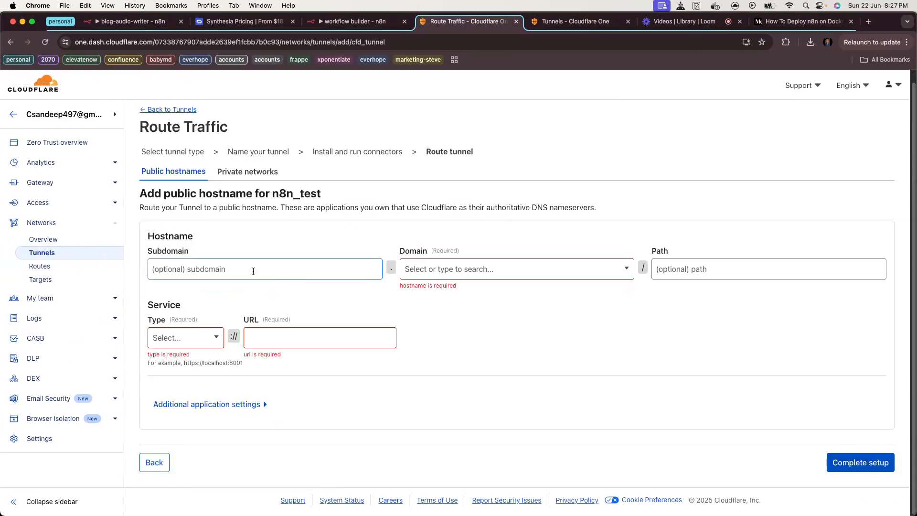
Step: Map public hostname n8n.duhops.world to the HTTP service at localhost:5678
type("n8n")
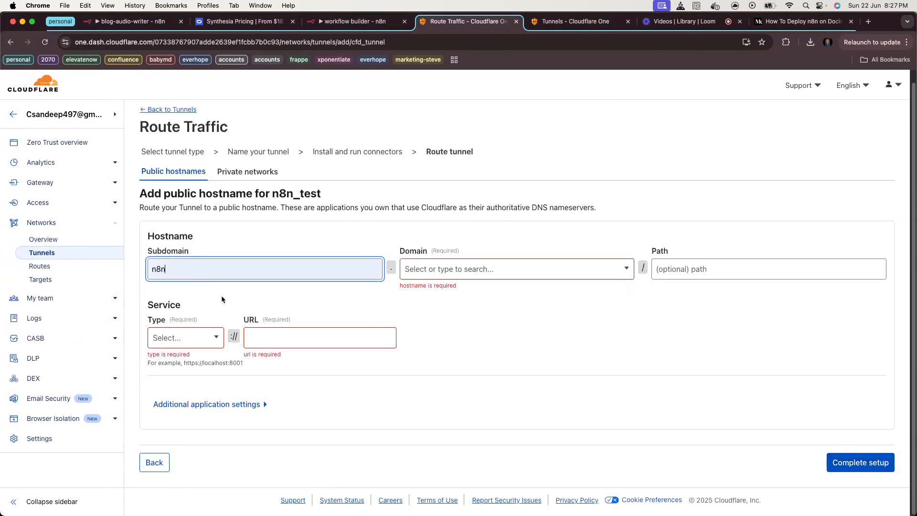
left_click(516, 269)
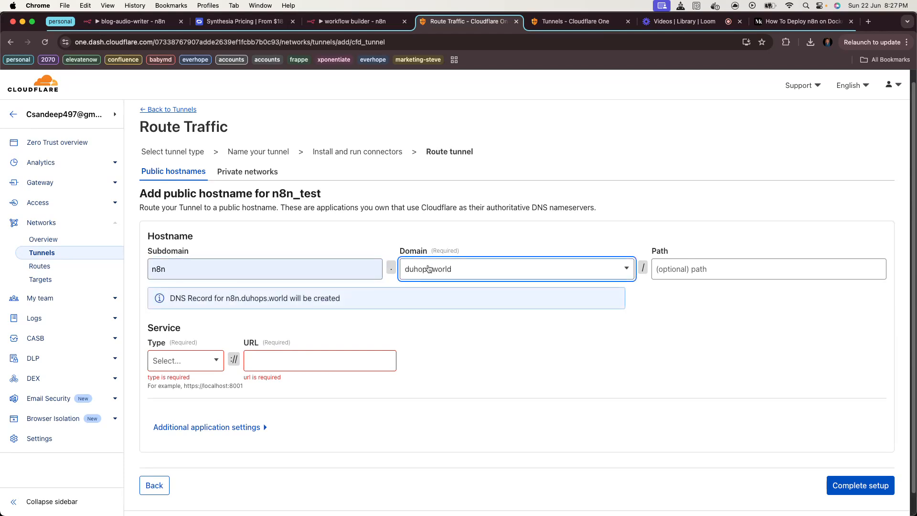
left_click(185, 360)
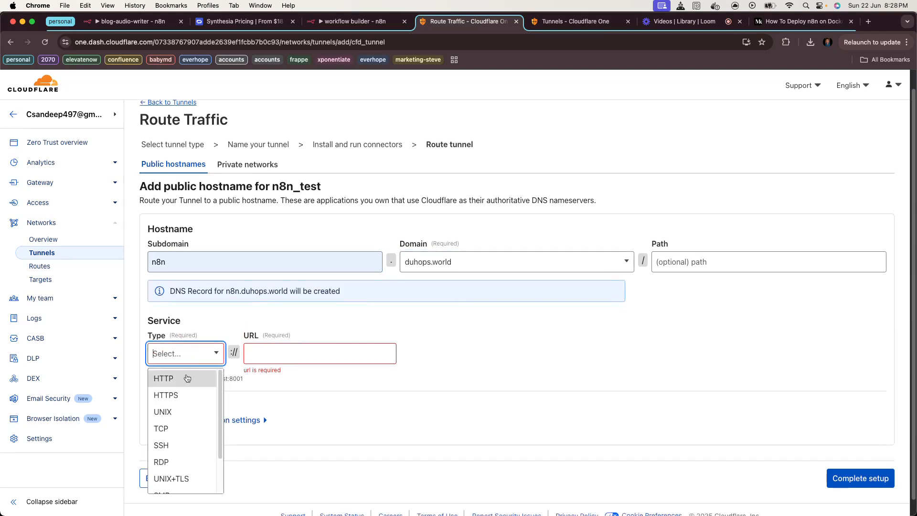
left_click(163, 378)
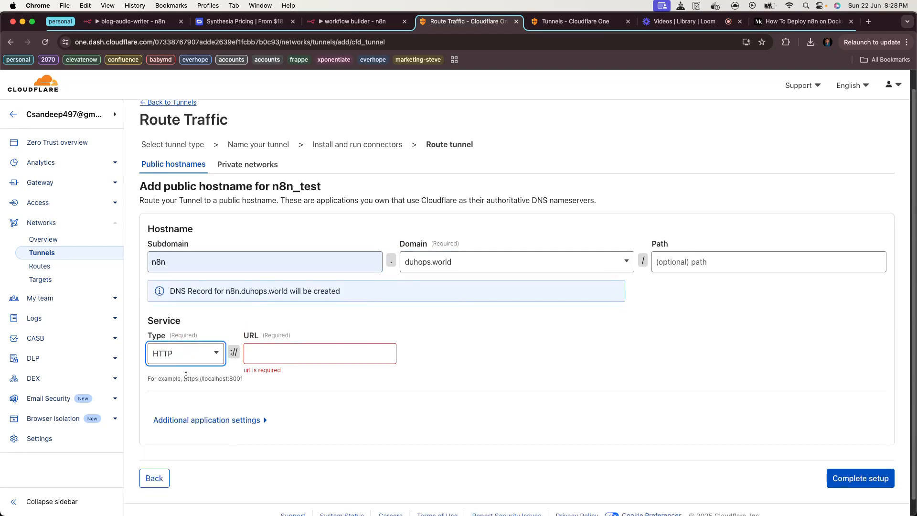
type("localhost:5678")
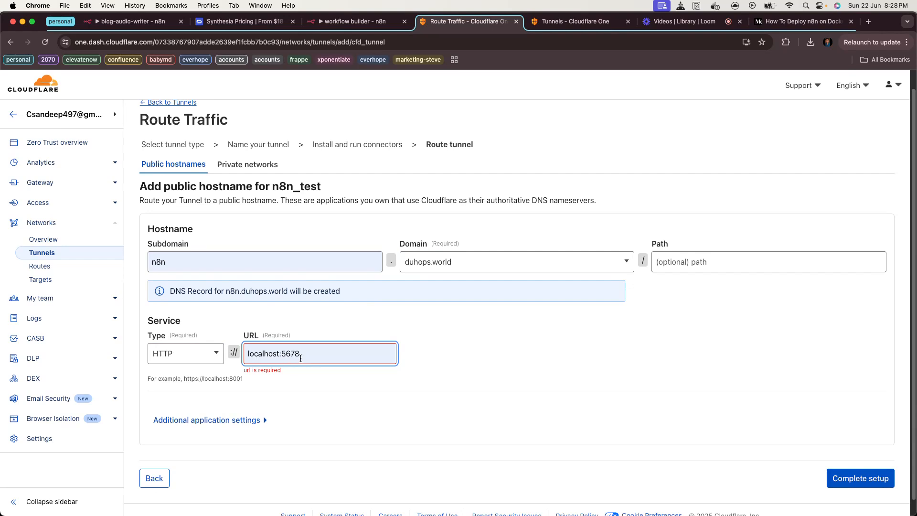
left_click(134, 21)
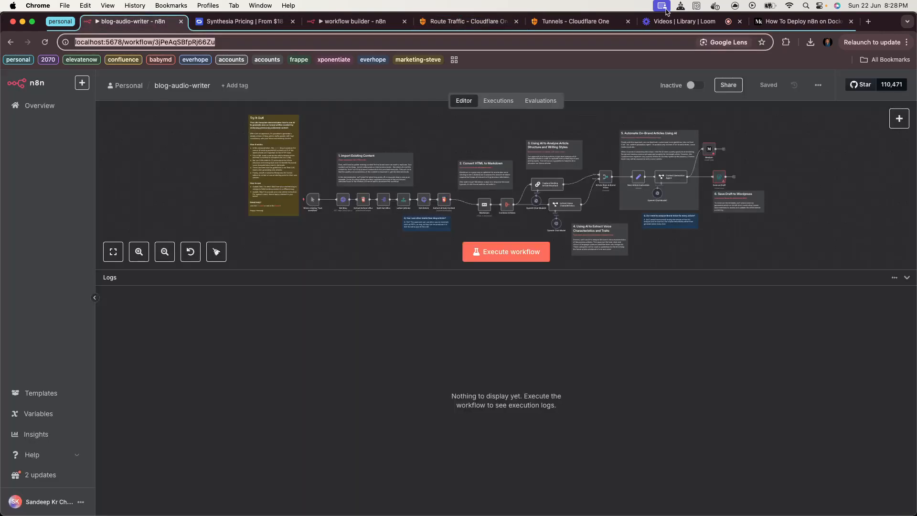
left_click(683, 21)
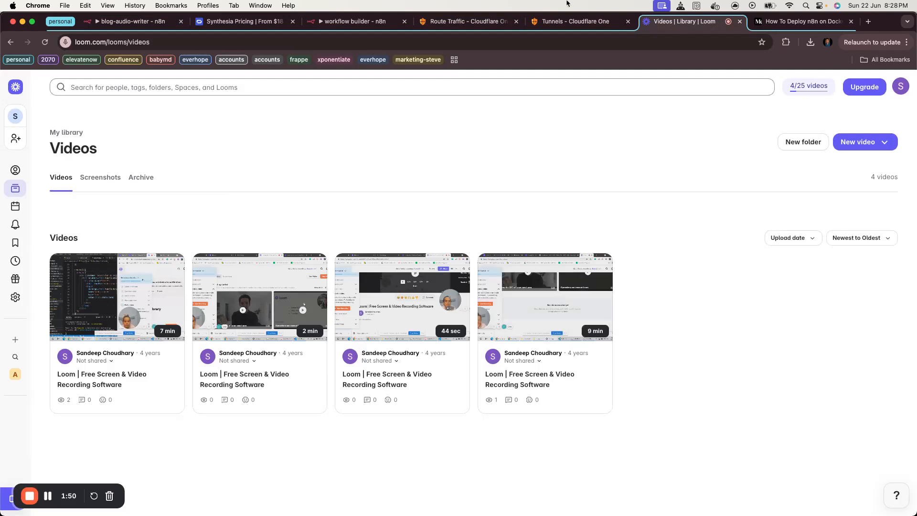
left_click(577, 21)
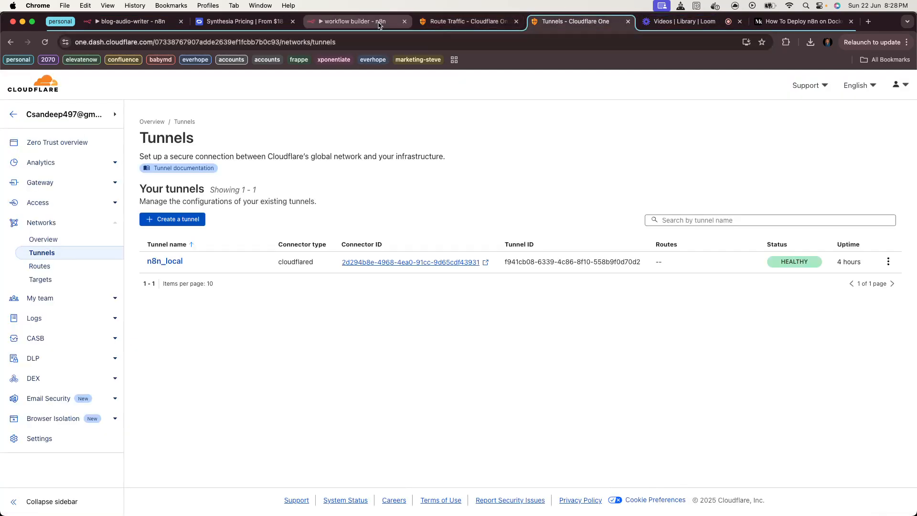
left_click(468, 21)
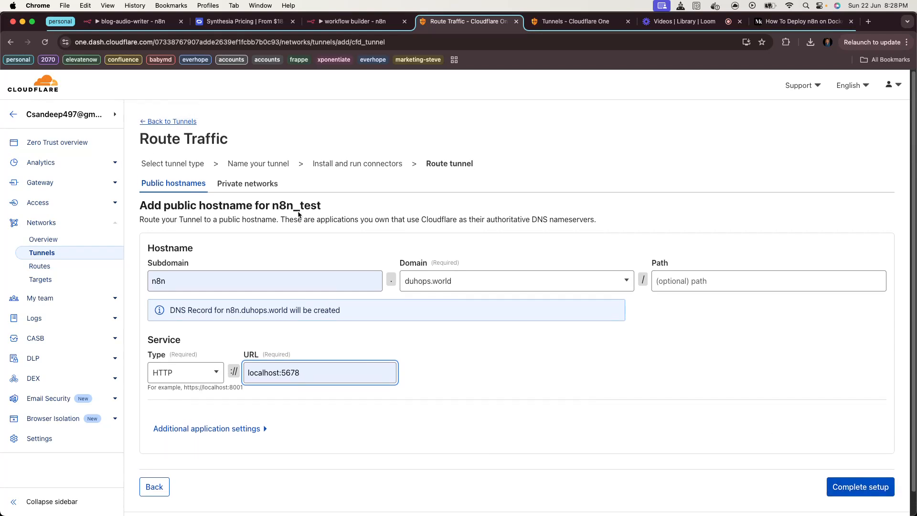
mouse_move(163, 124)
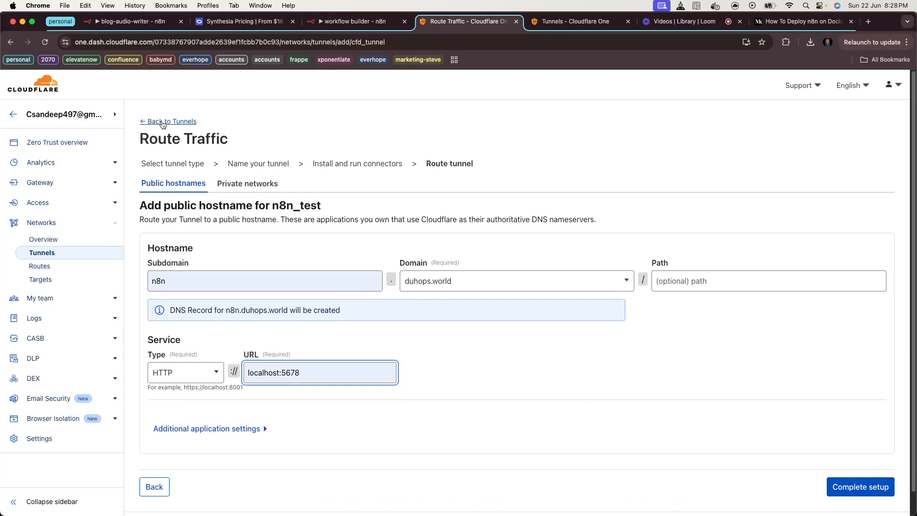
Step: Return to the tunnels list showing healthy n8n_local and the new inactive n8n_test
left_click(167, 121)
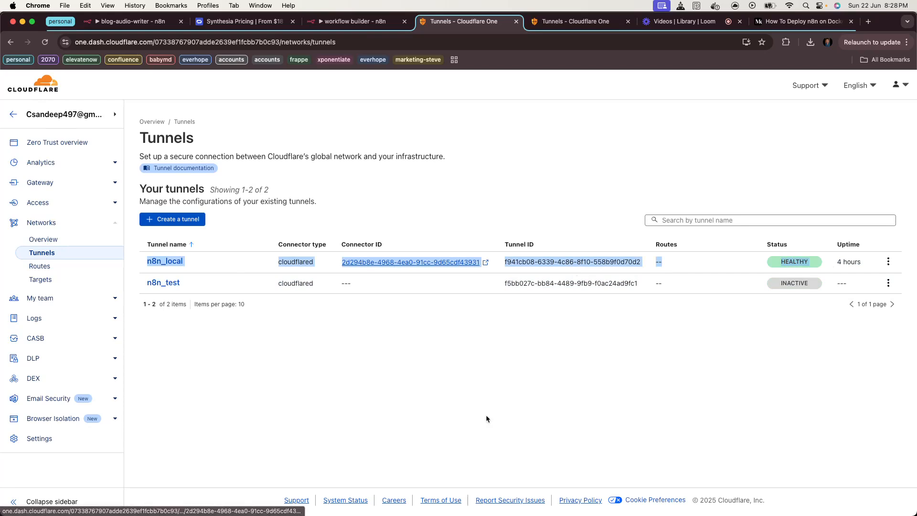
mouse_move(350, 21)
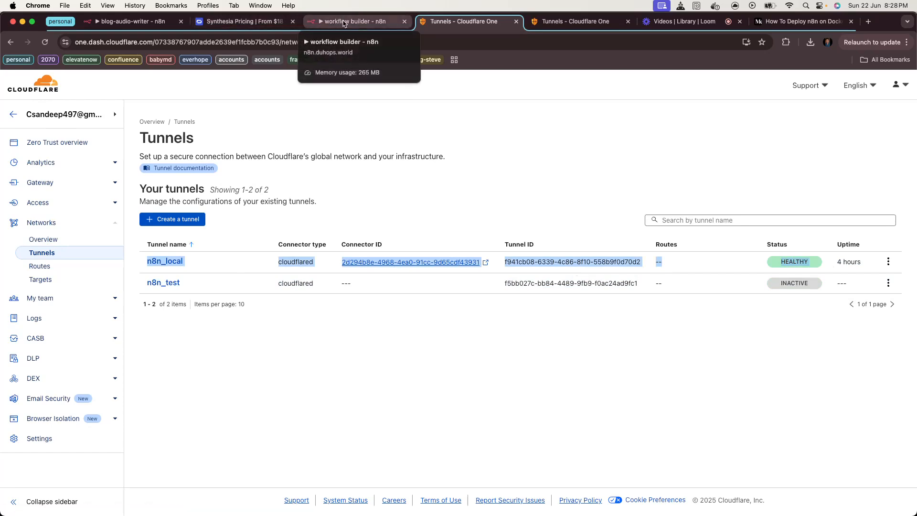
Step: View the n8n Overview served at the public n8n.duhops.world address
left_click(350, 21)
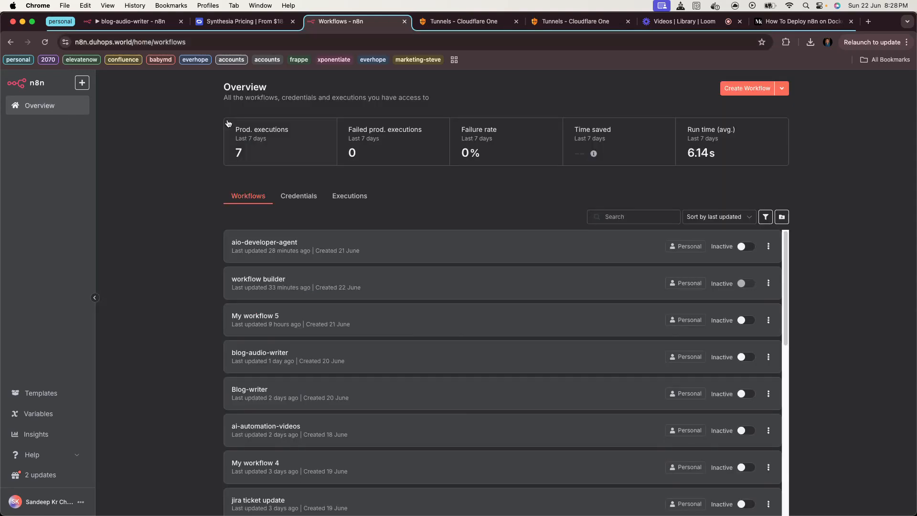
mouse_move(378, 132)
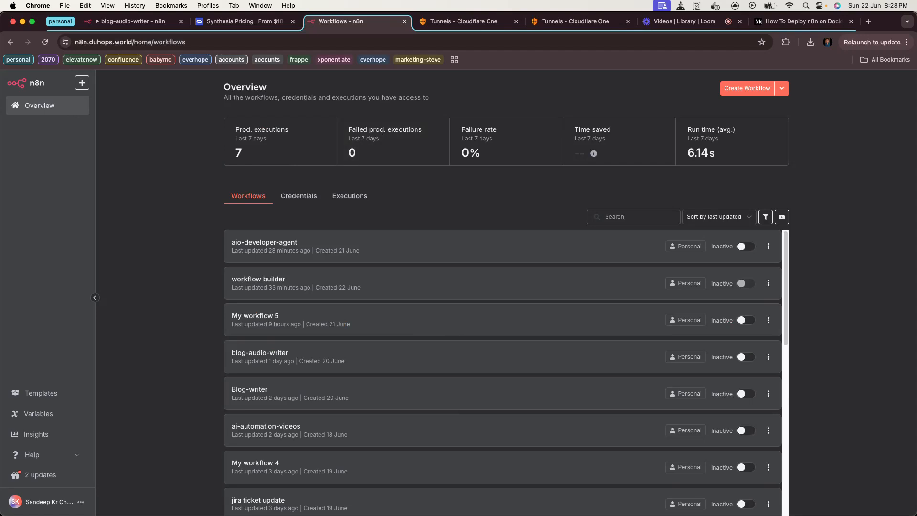
mouse_move(512, 167)
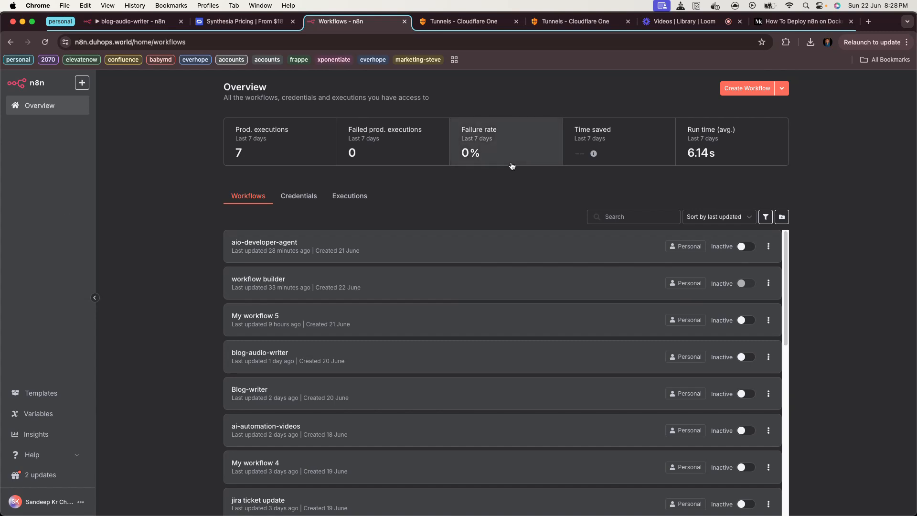